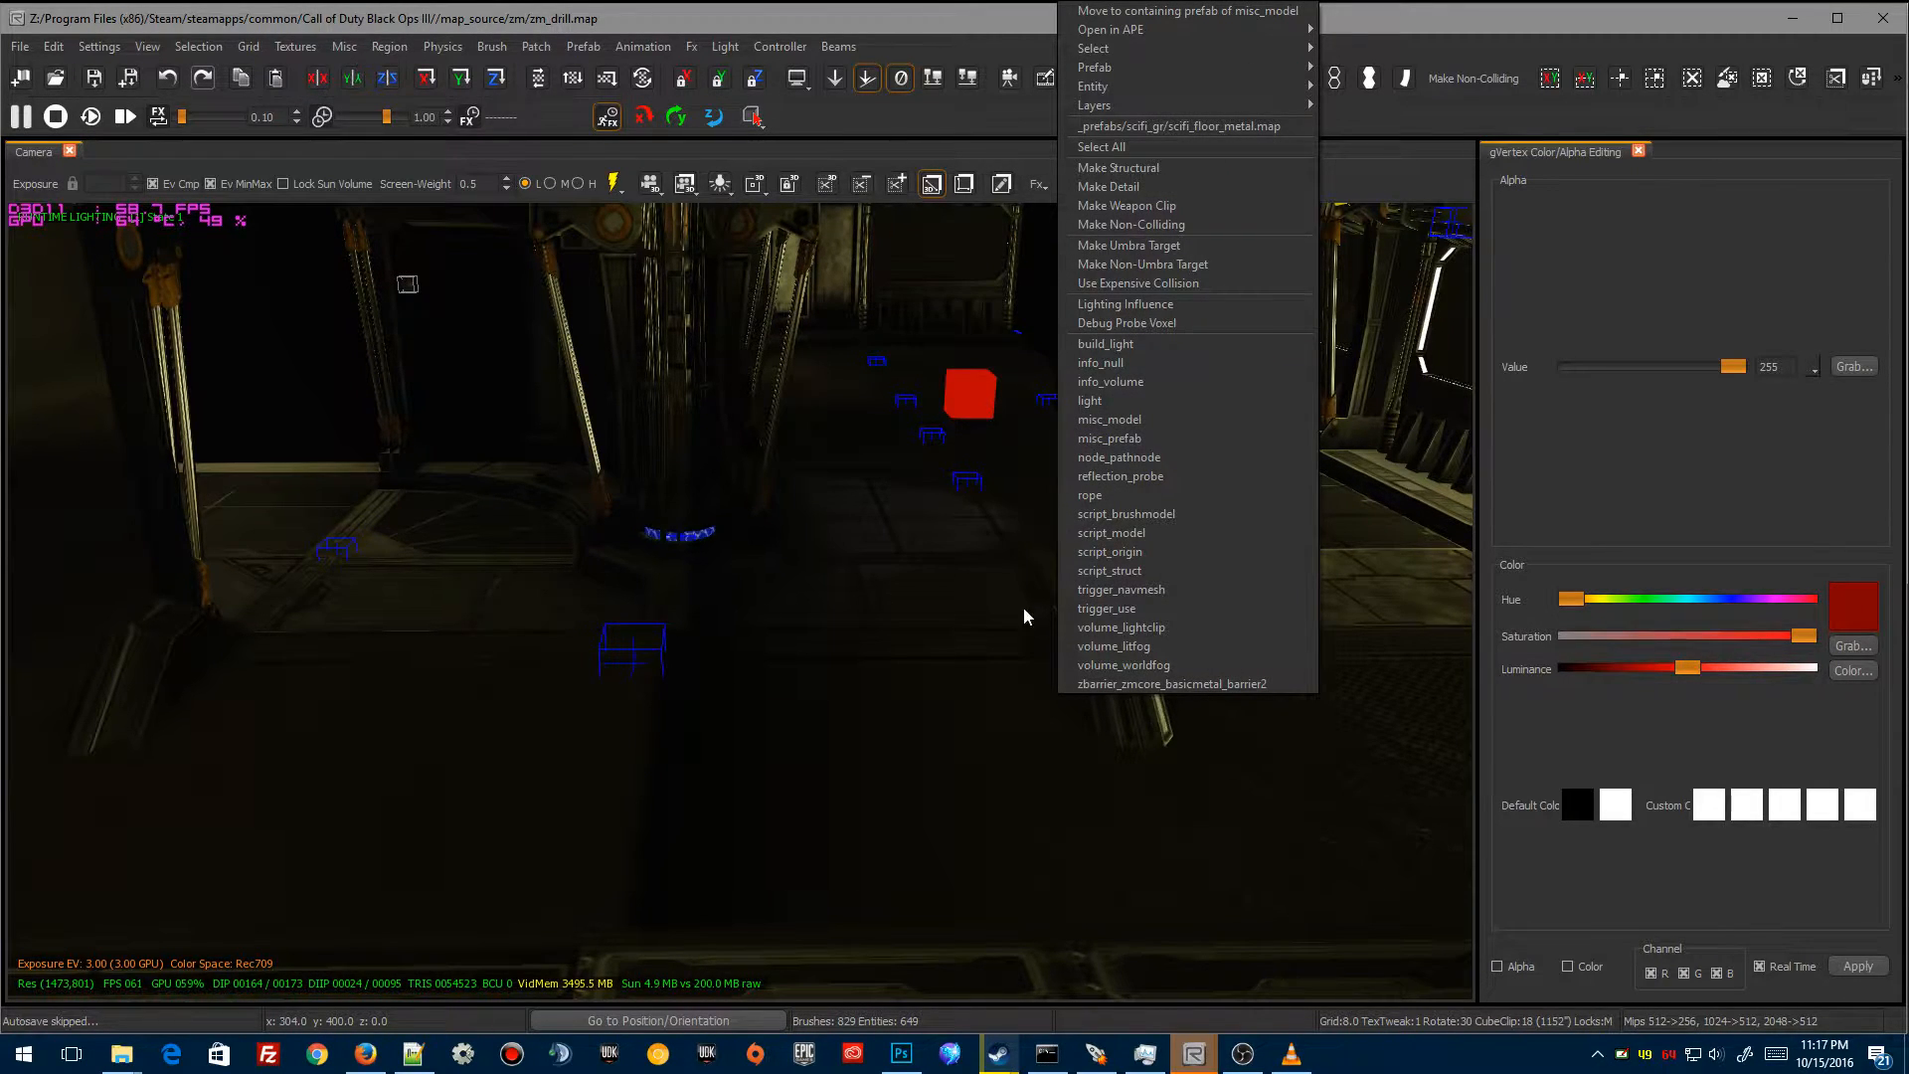
pyautogui.moveTo(1135, 457)
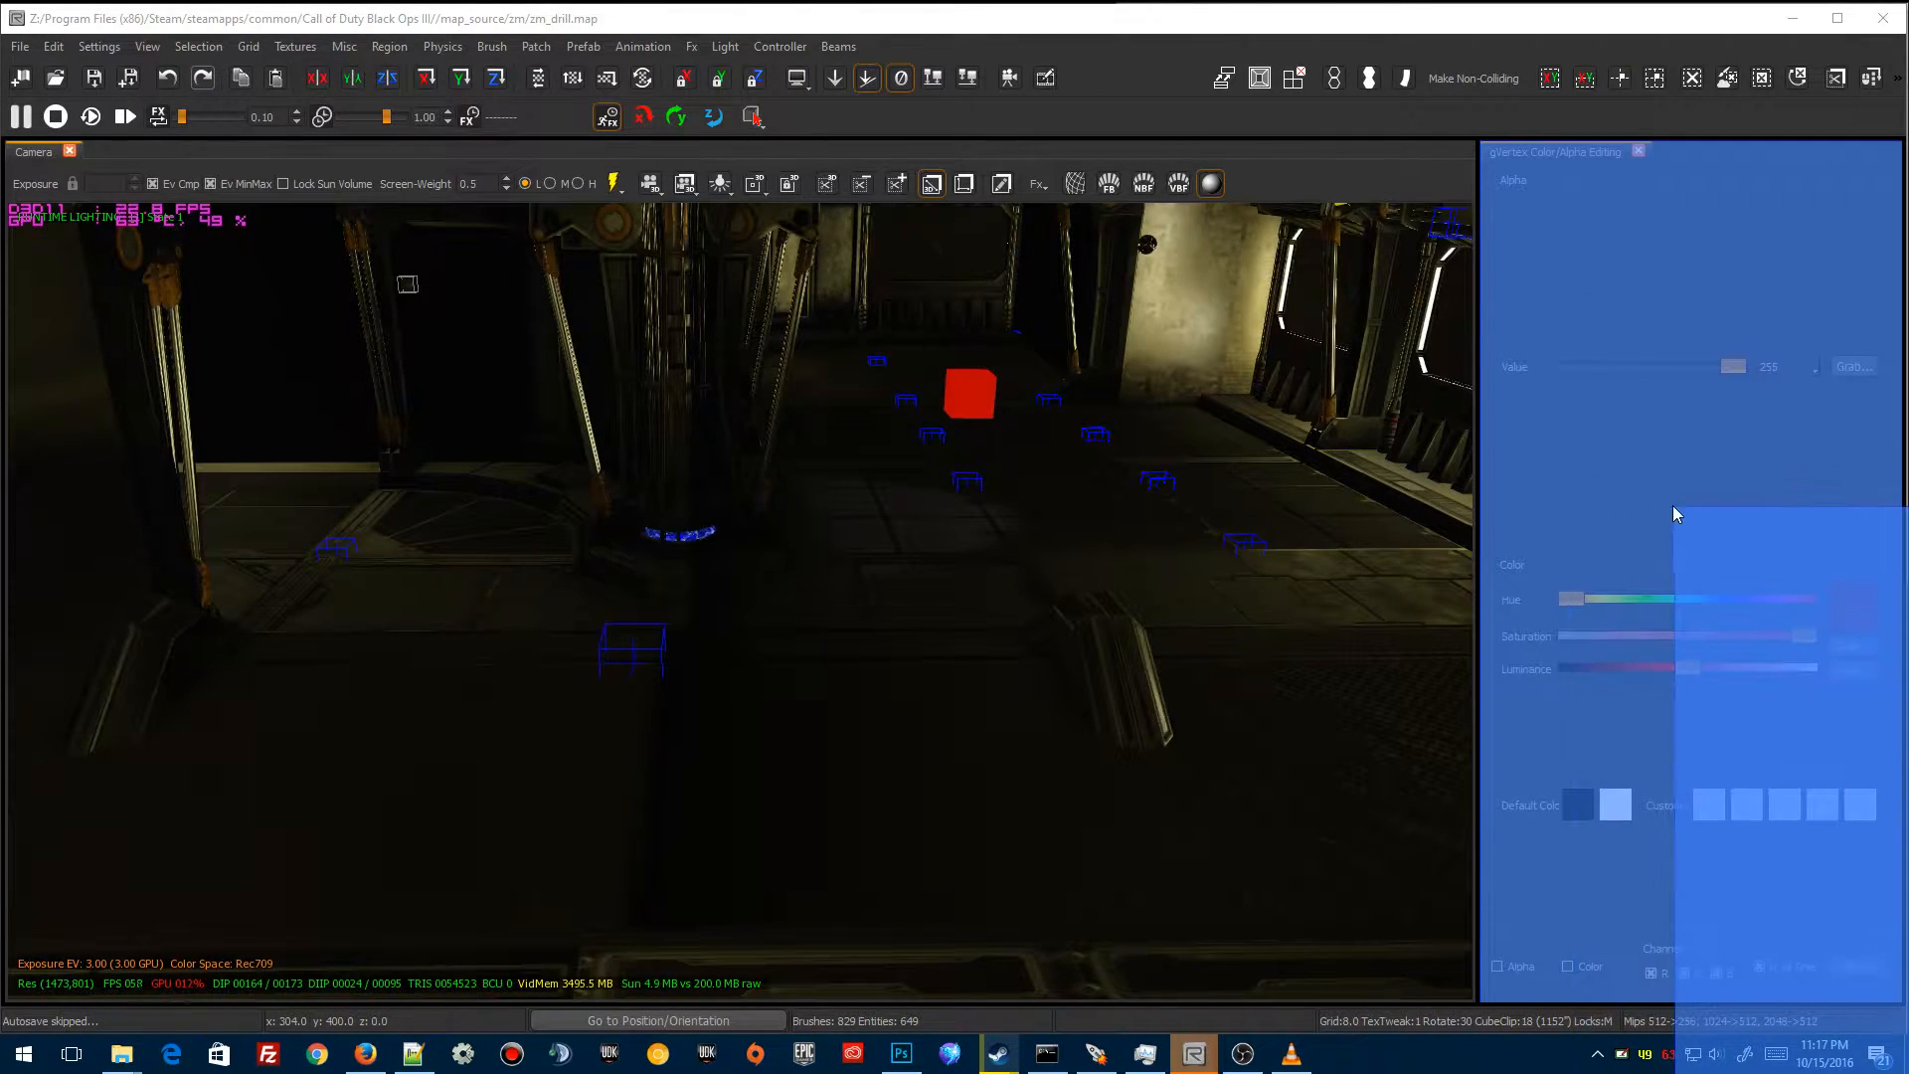
# Filter the Entity Browser with 'reflect' and select the reflection_probe entity under Unsorted.
pyautogui.click(1696, 151)
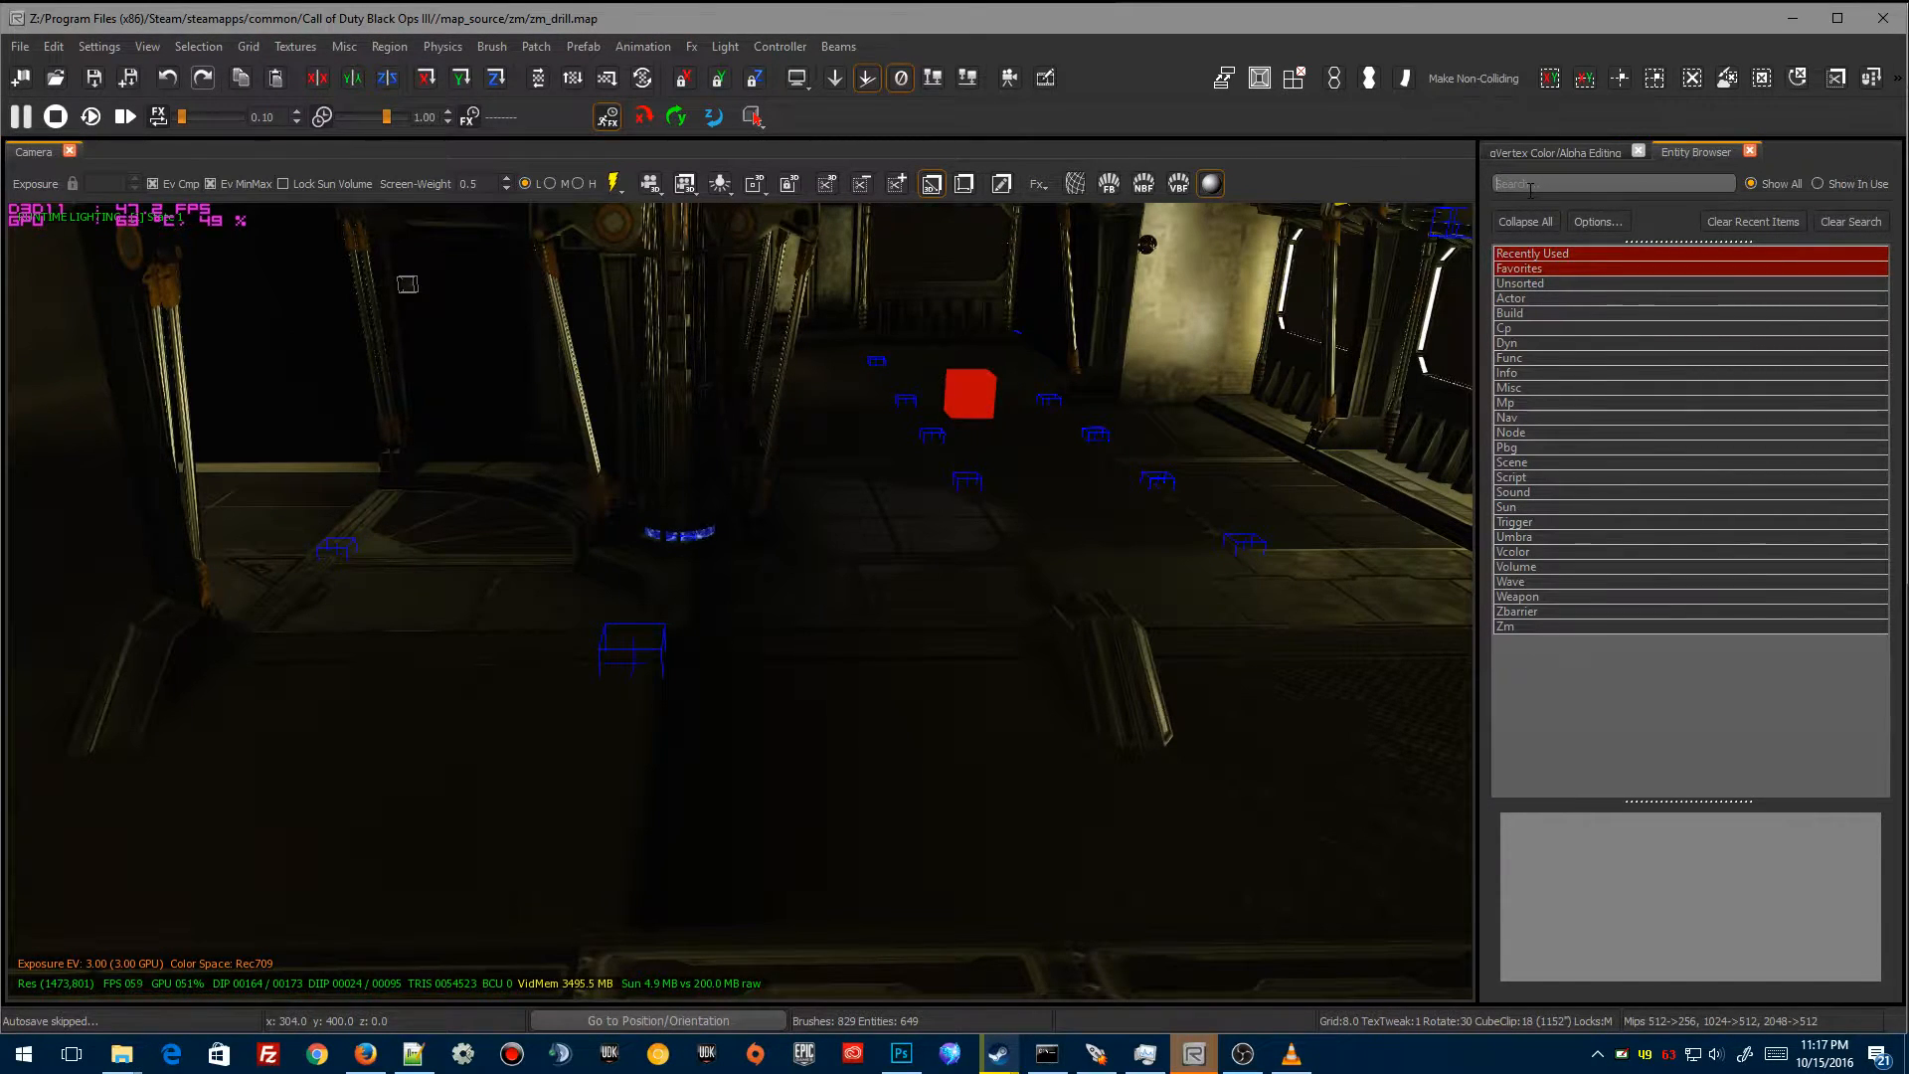
pyautogui.write('reflect')
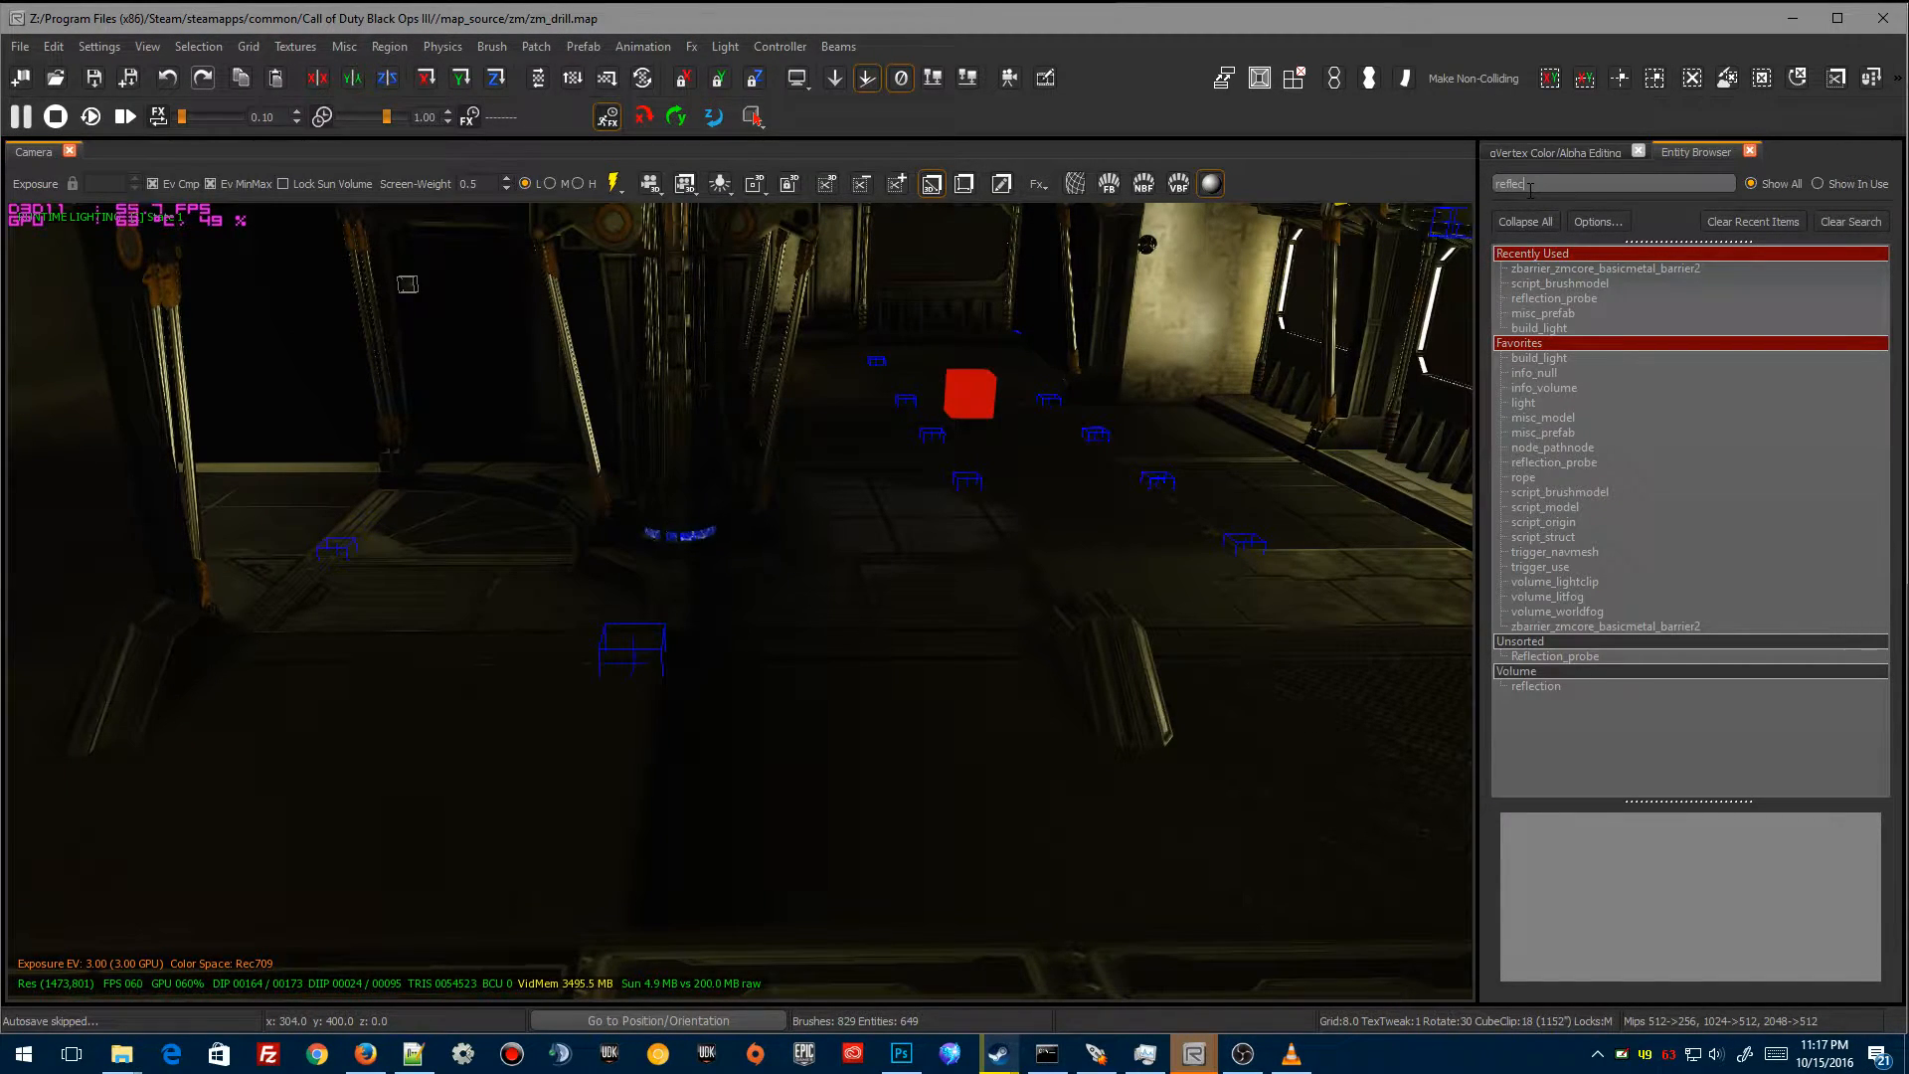
pyautogui.click(1555, 655)
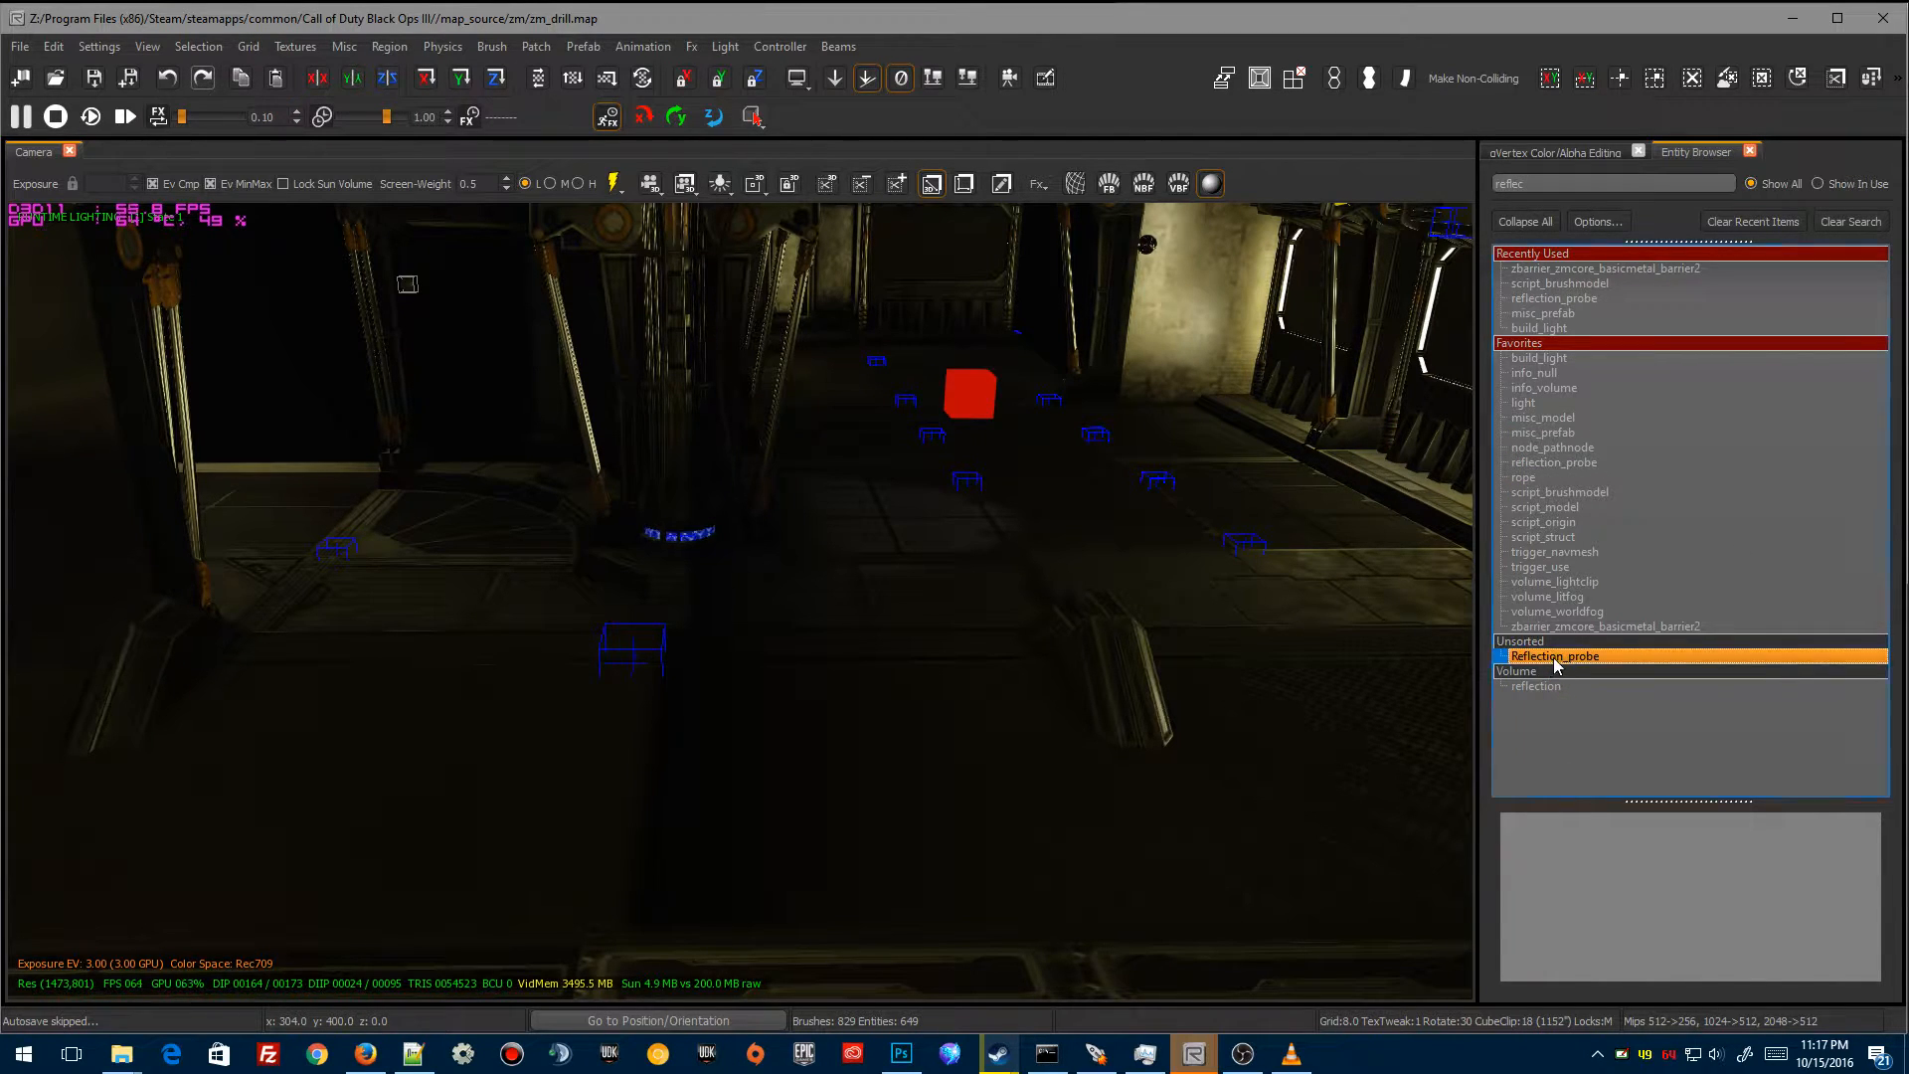
pyautogui.rightClick(1553, 656)
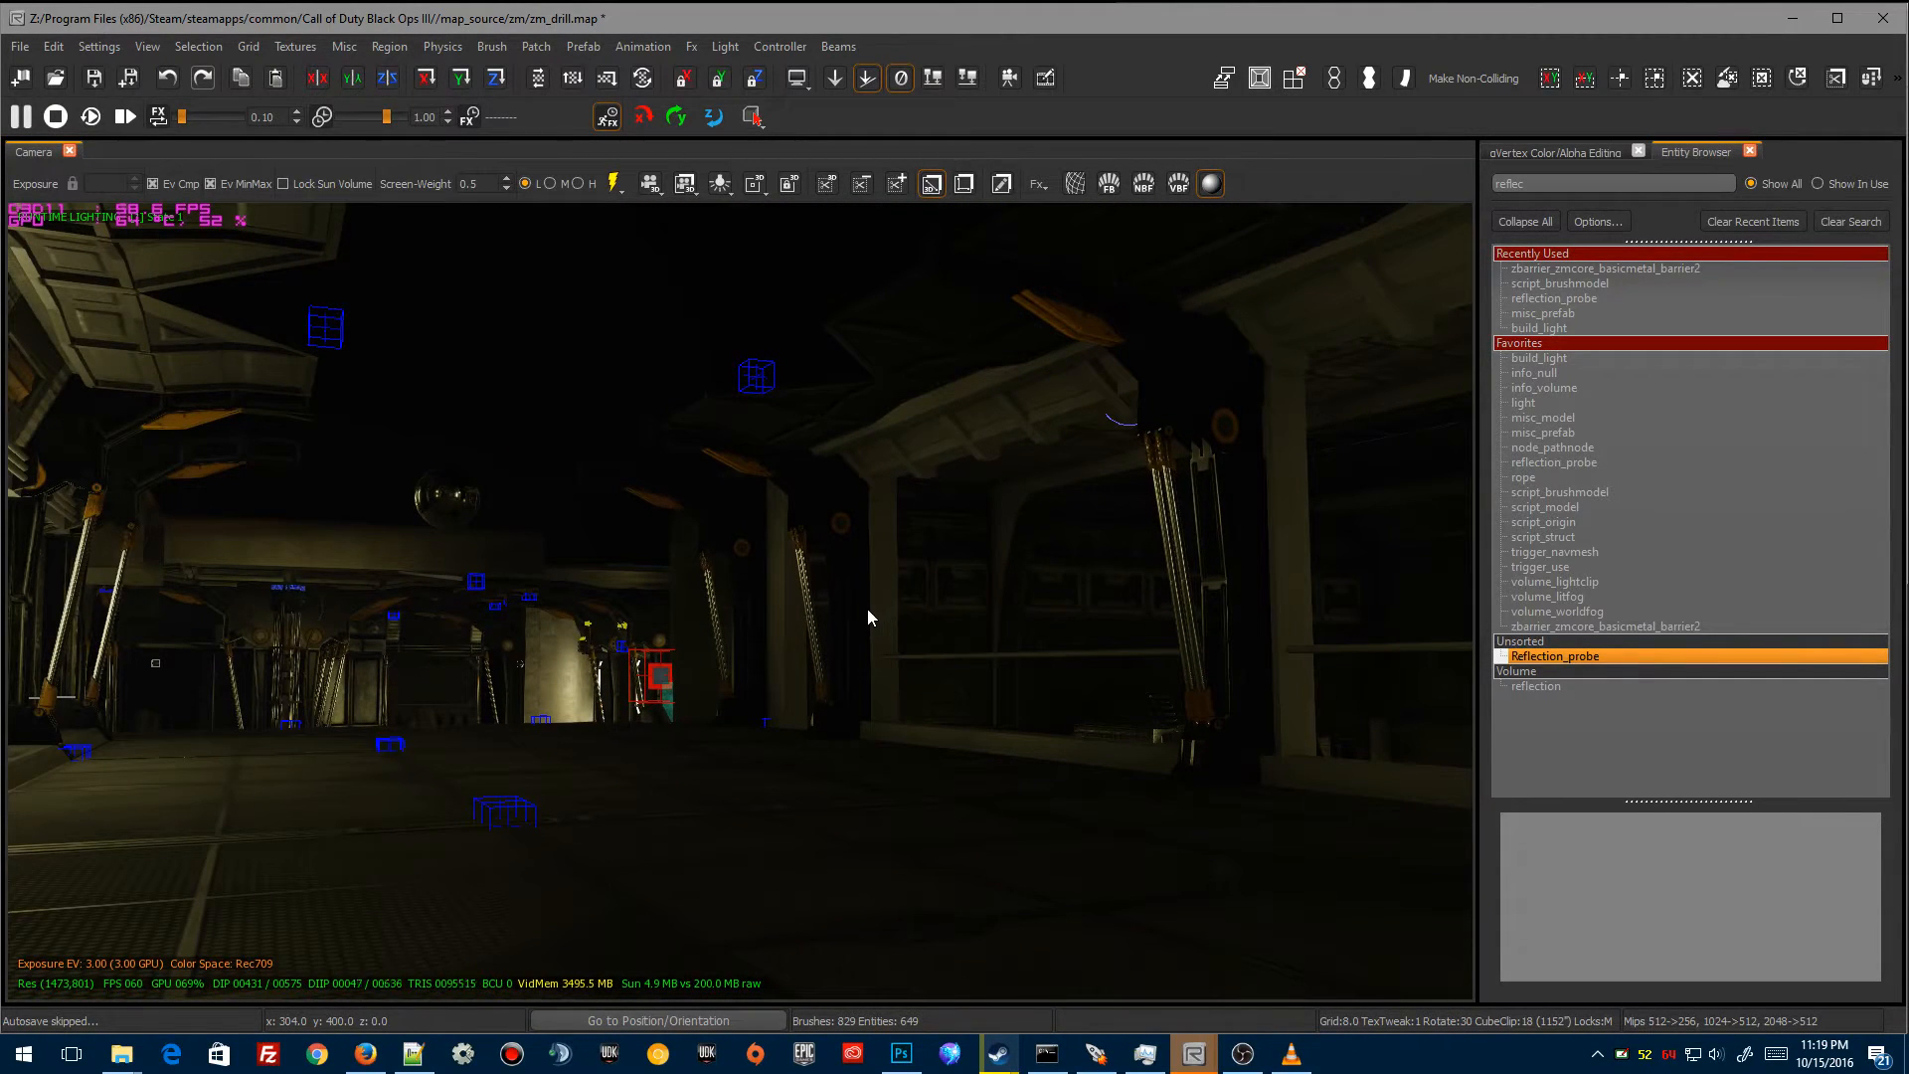
pyautogui.moveTo(719, 710)
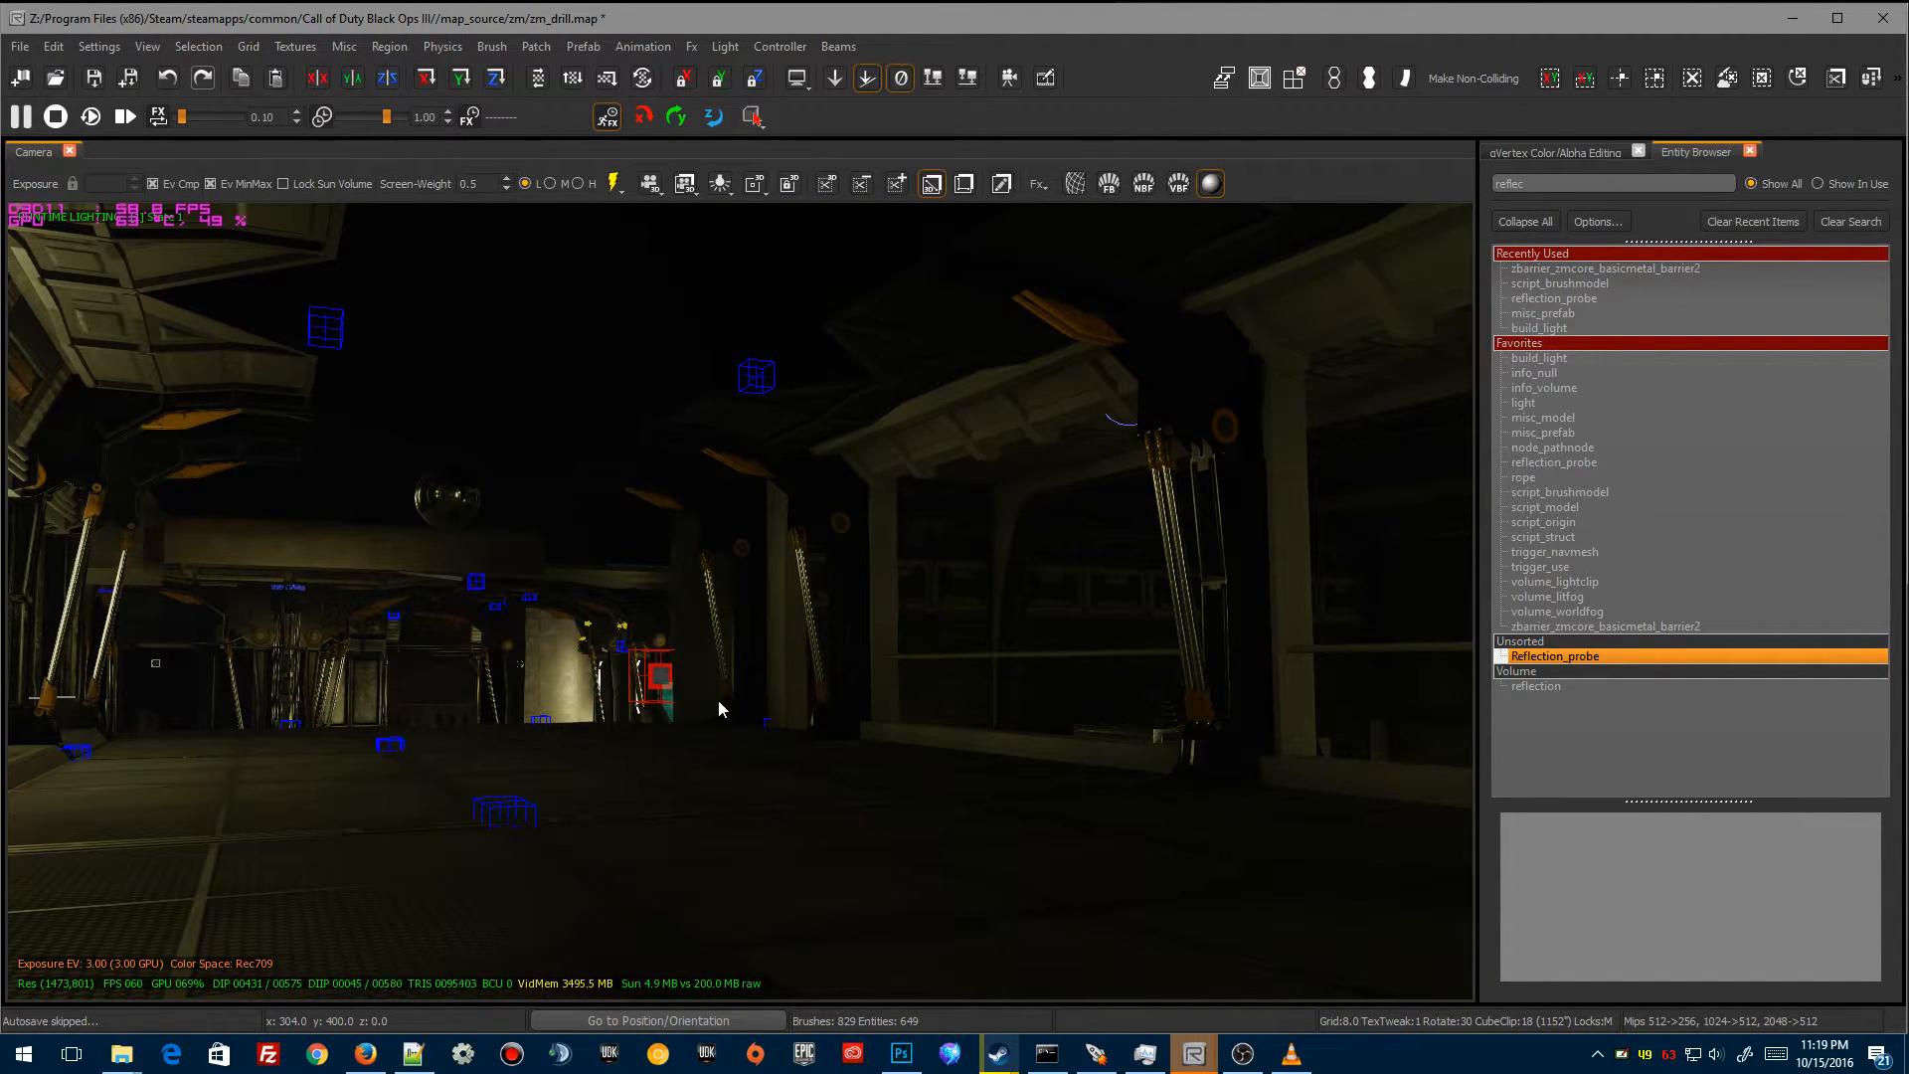